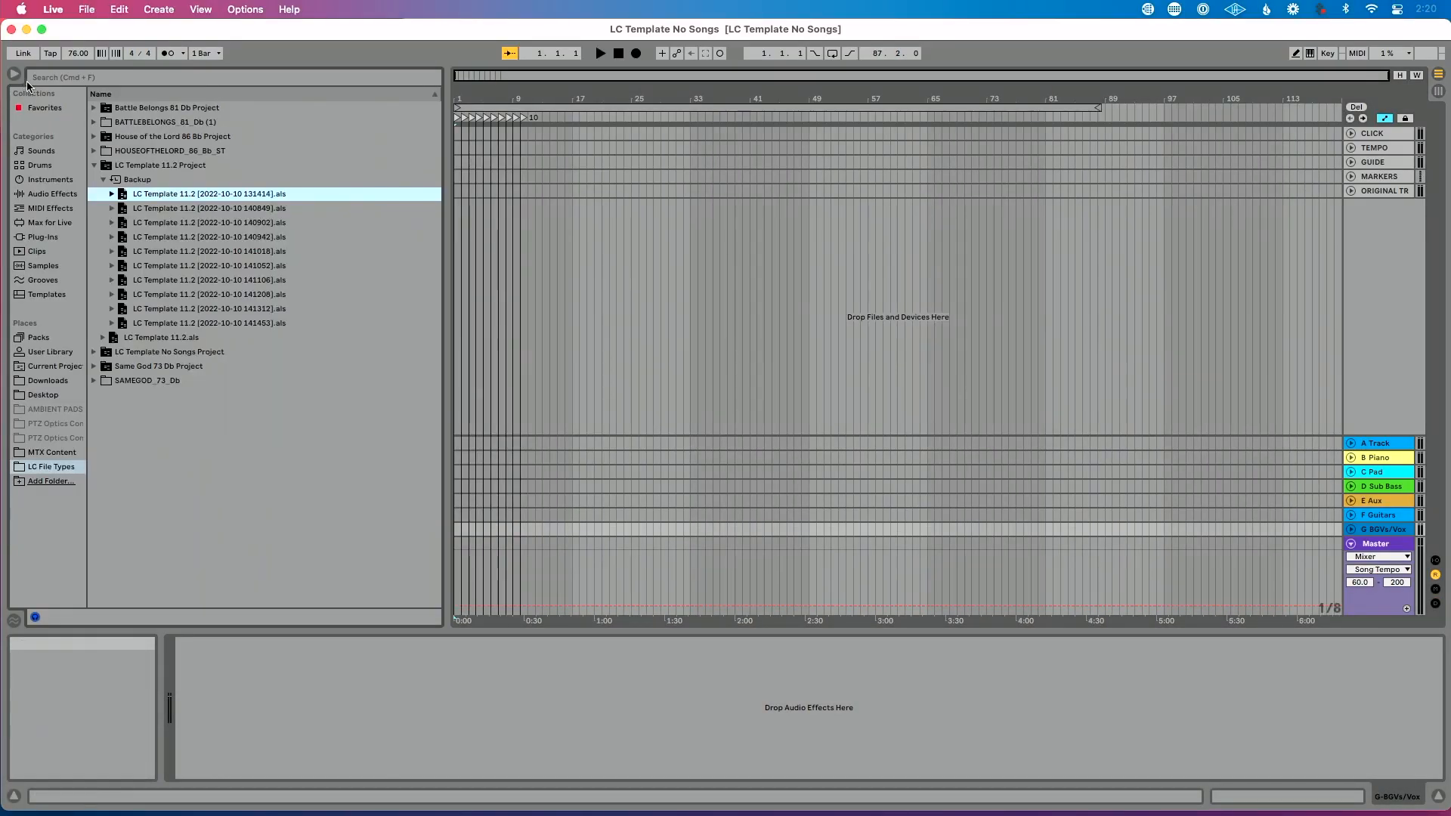
Import Same God 73 Db.als from its project folder into the template's arrangement.
left_click(94, 164)
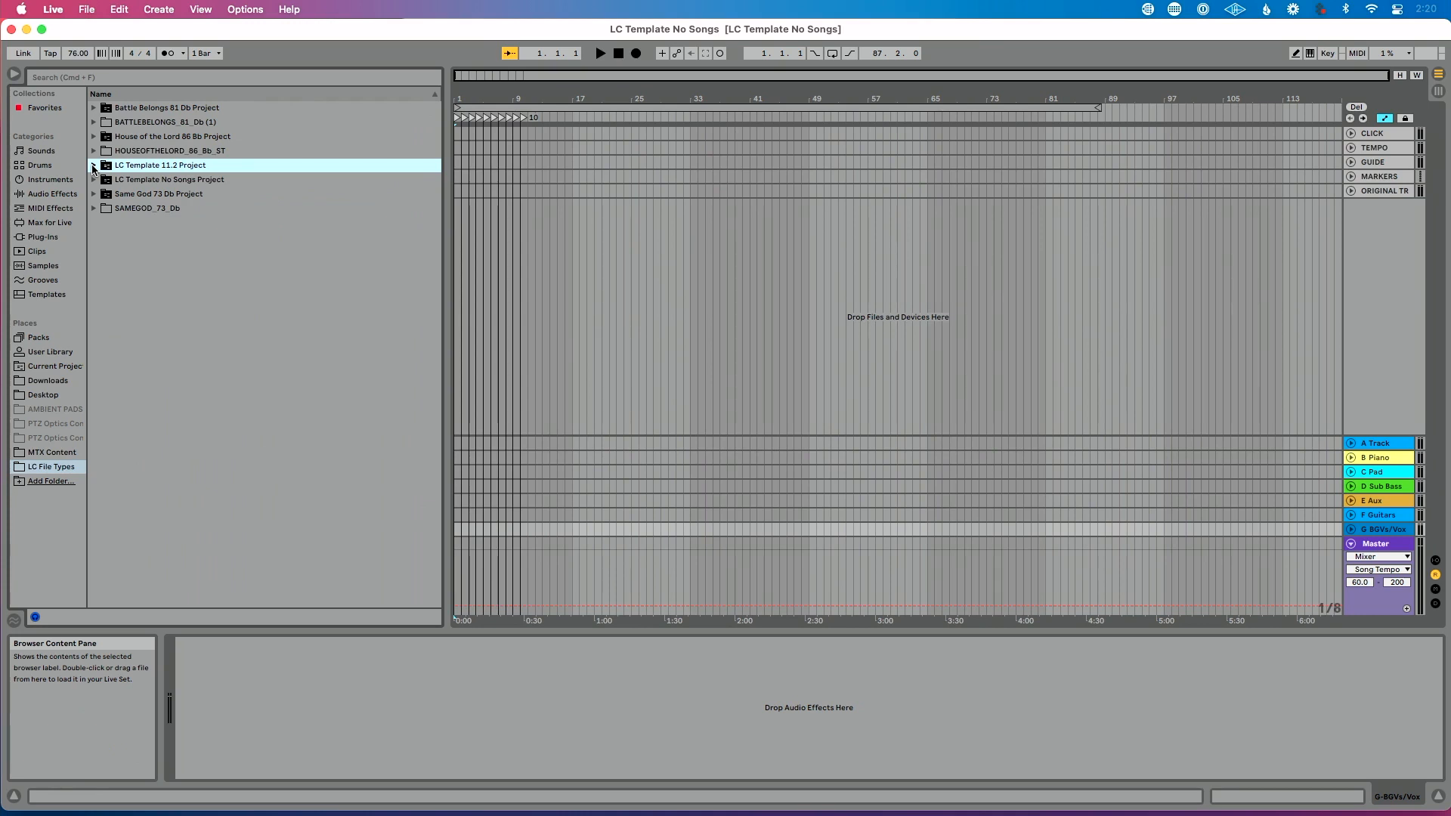
left_click(94, 193)
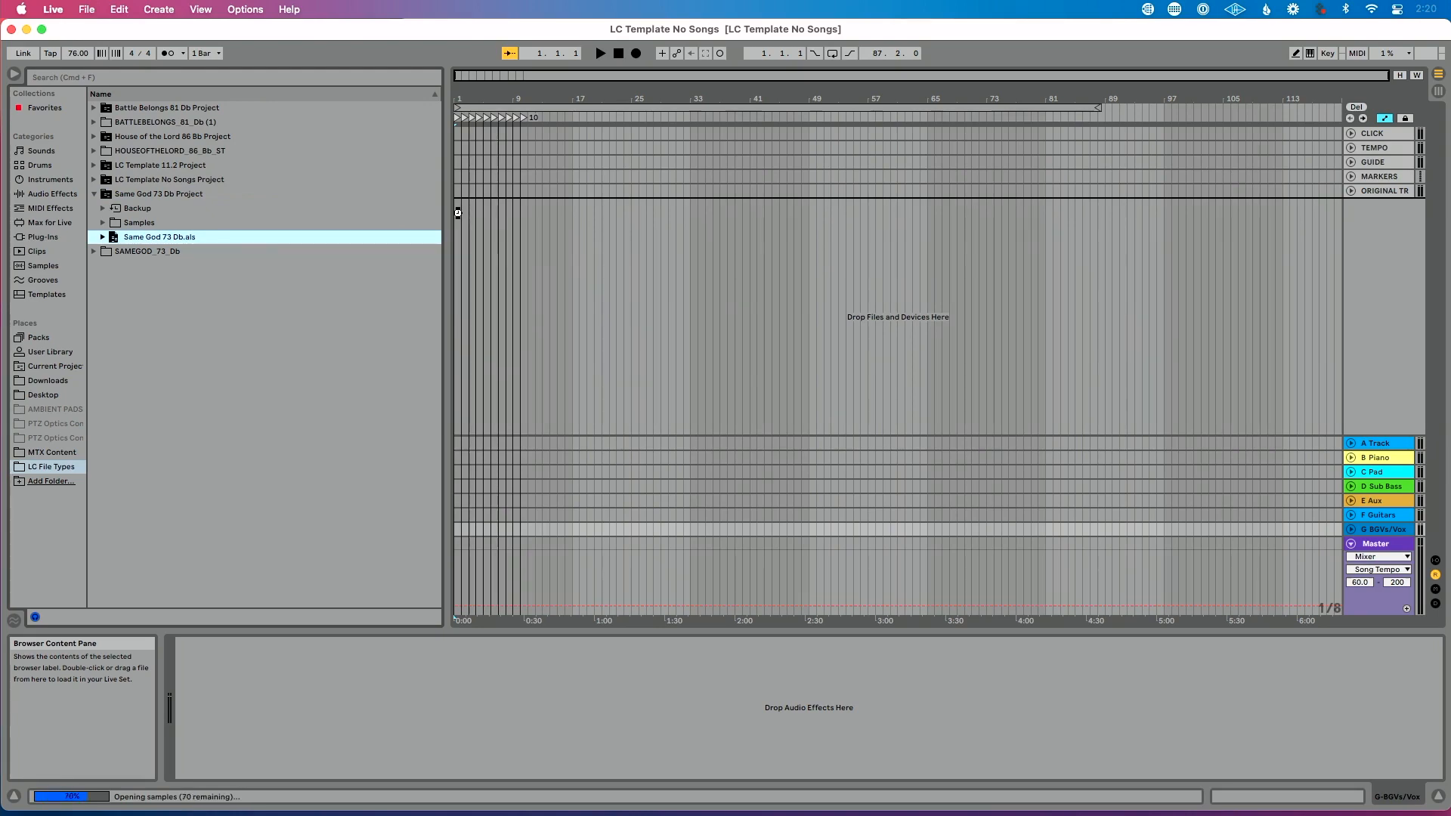
double_click(160, 237)
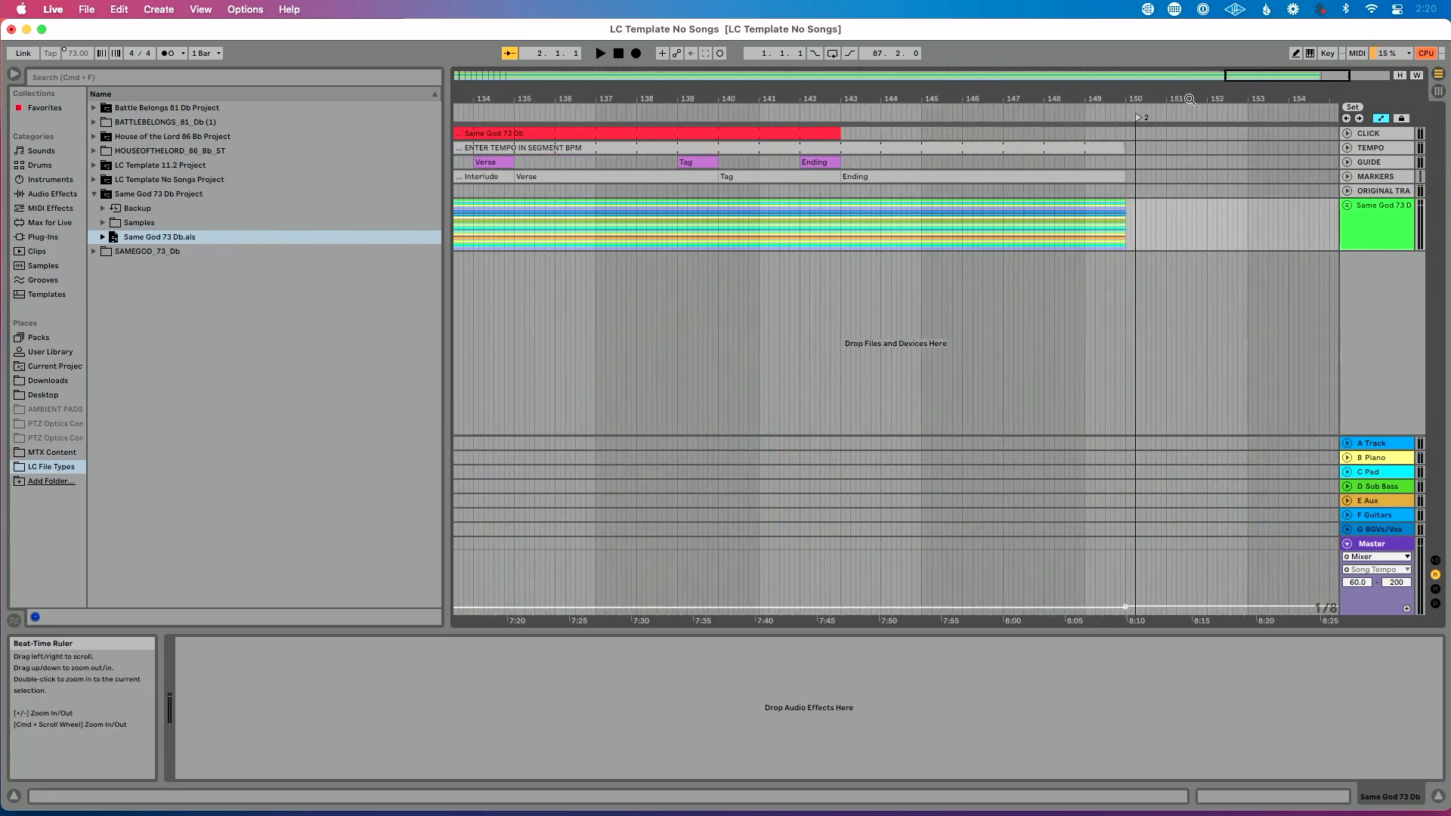
right_click(1208, 393)
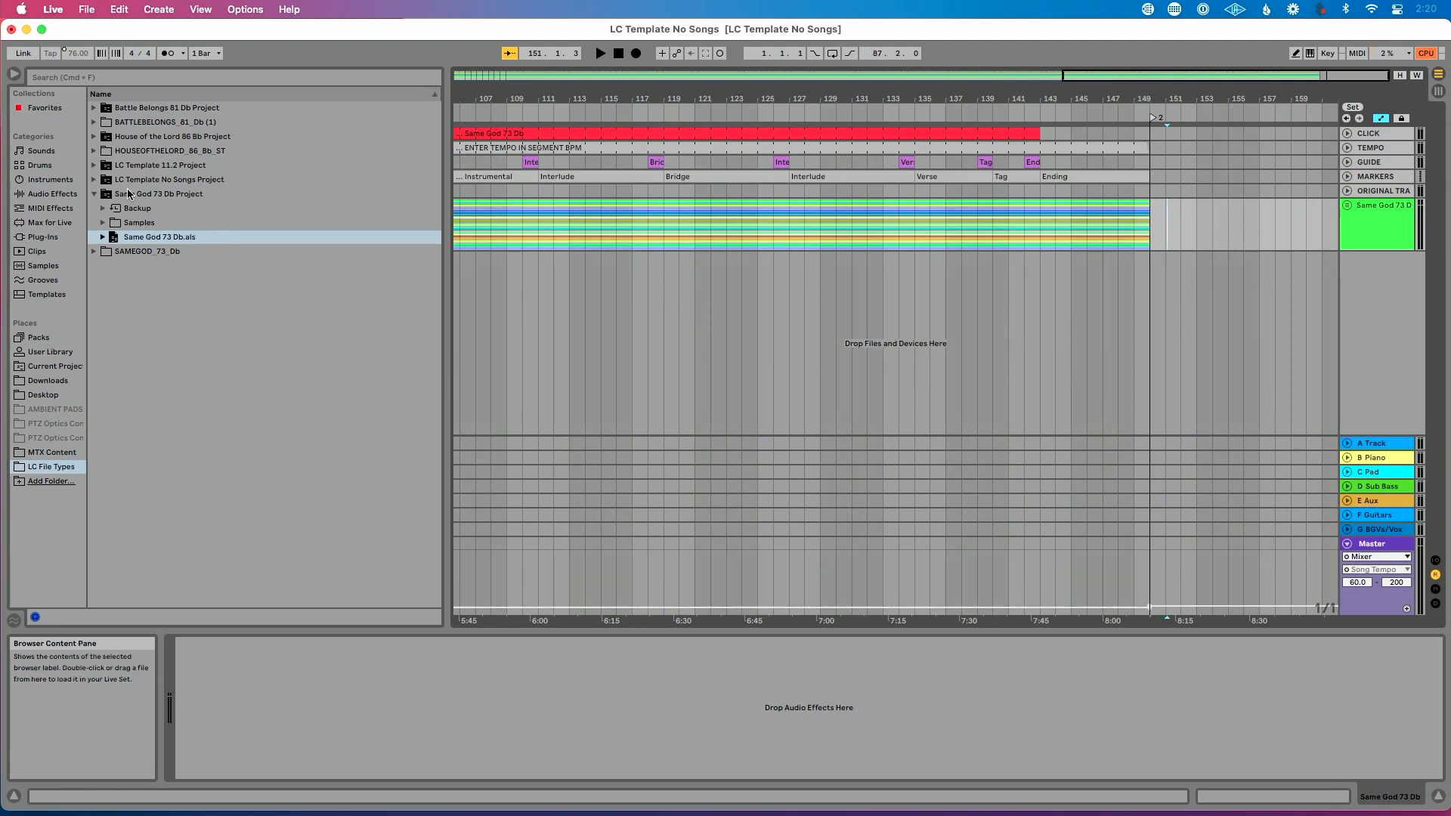
Import House of the Lord 86 Bb.als from its project folder after Same God.
left_click(94, 194)
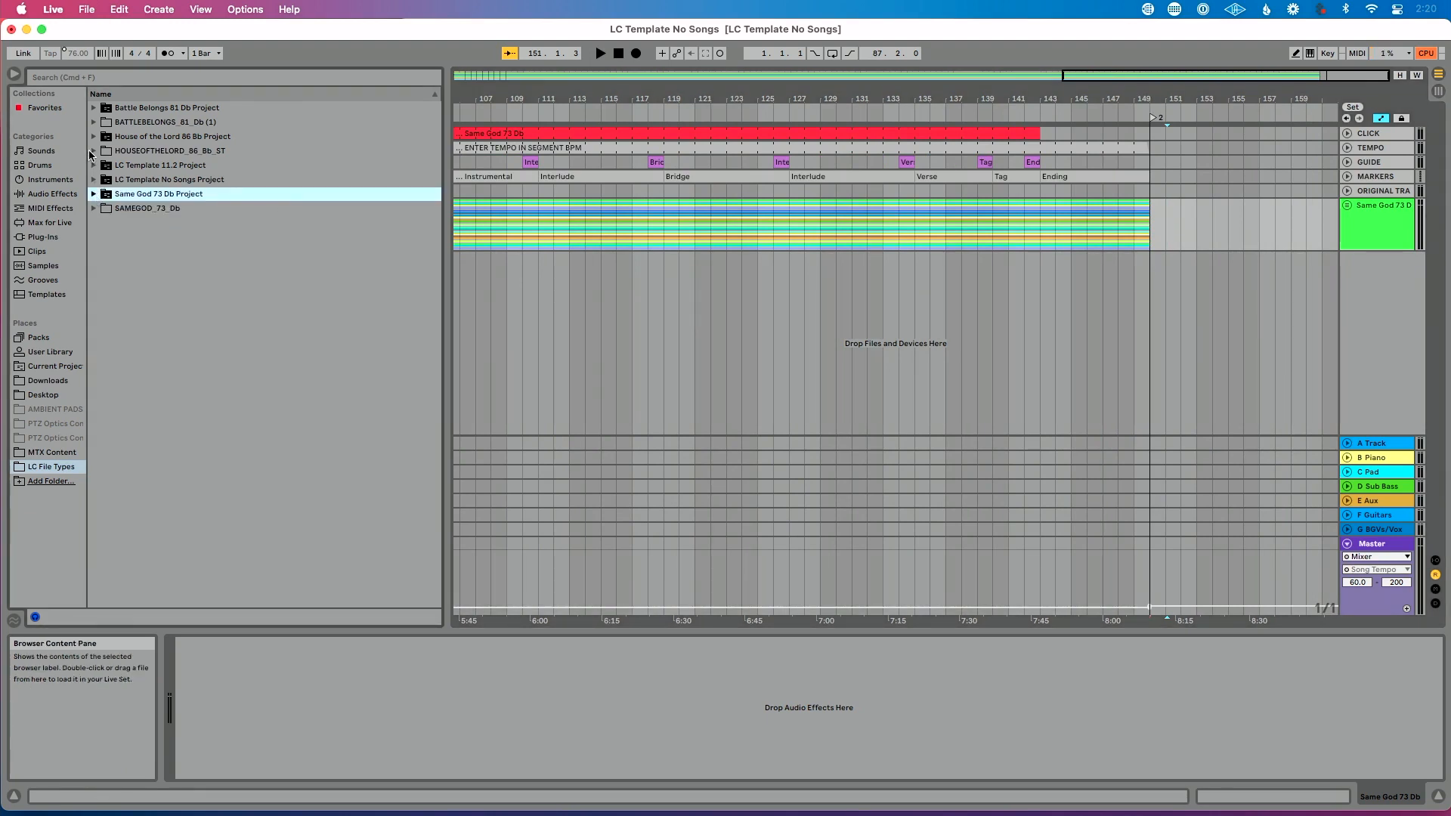
left_click(94, 136)
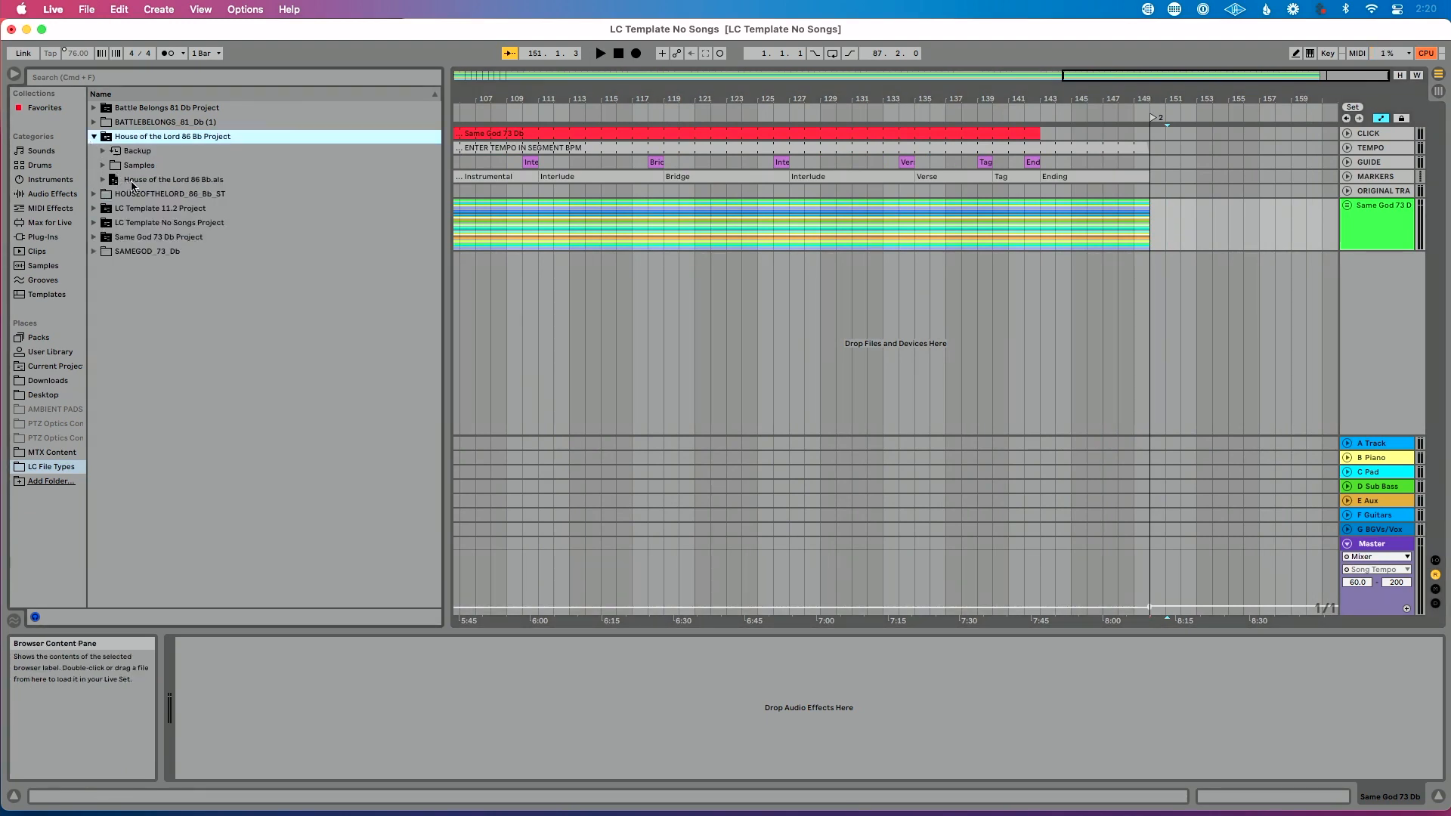
double_click(172, 179)
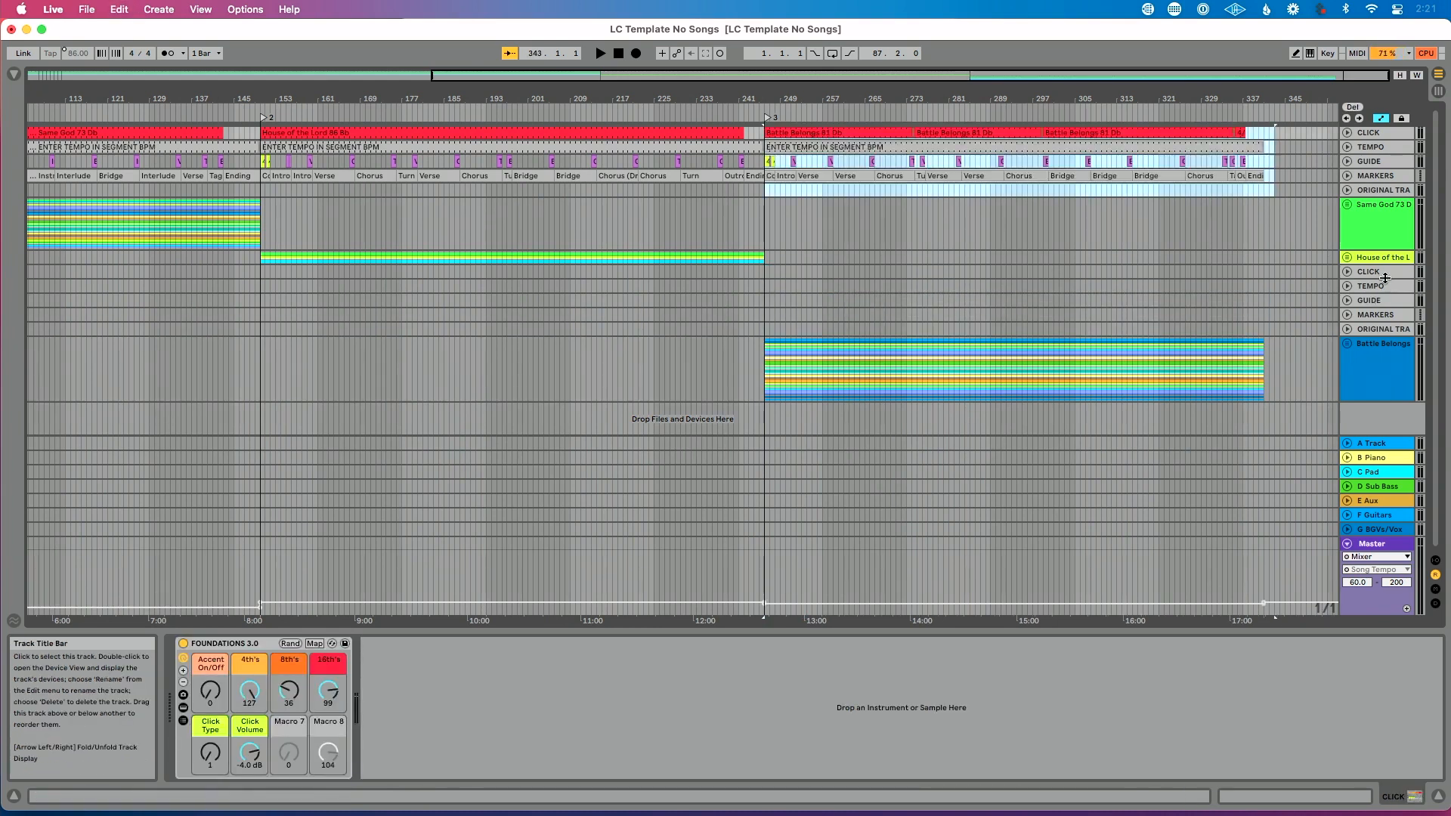
left_click(1379, 329)
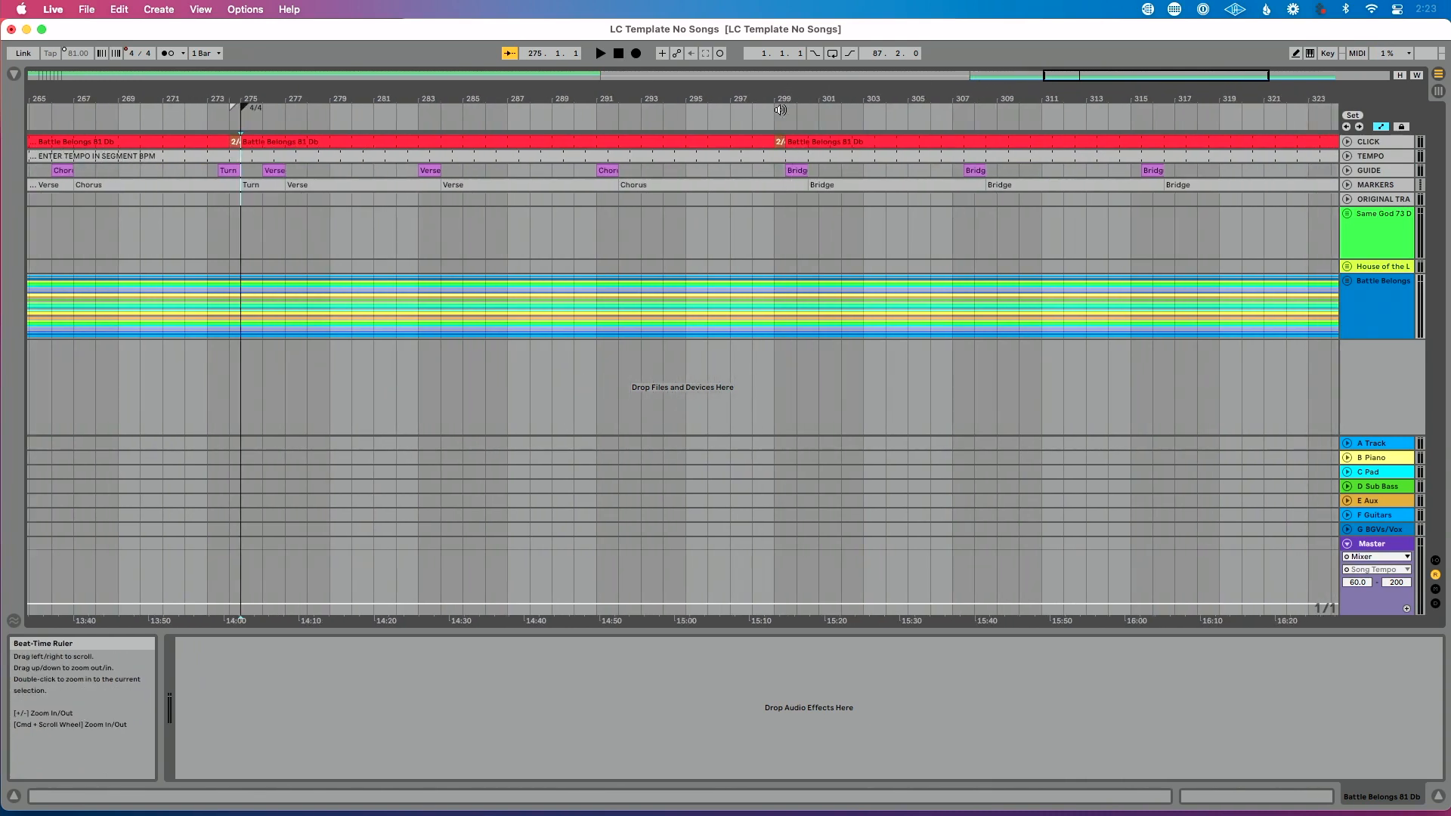
Add locator 1 at bar 1 marking the start of Same God.
left_click(784, 108)
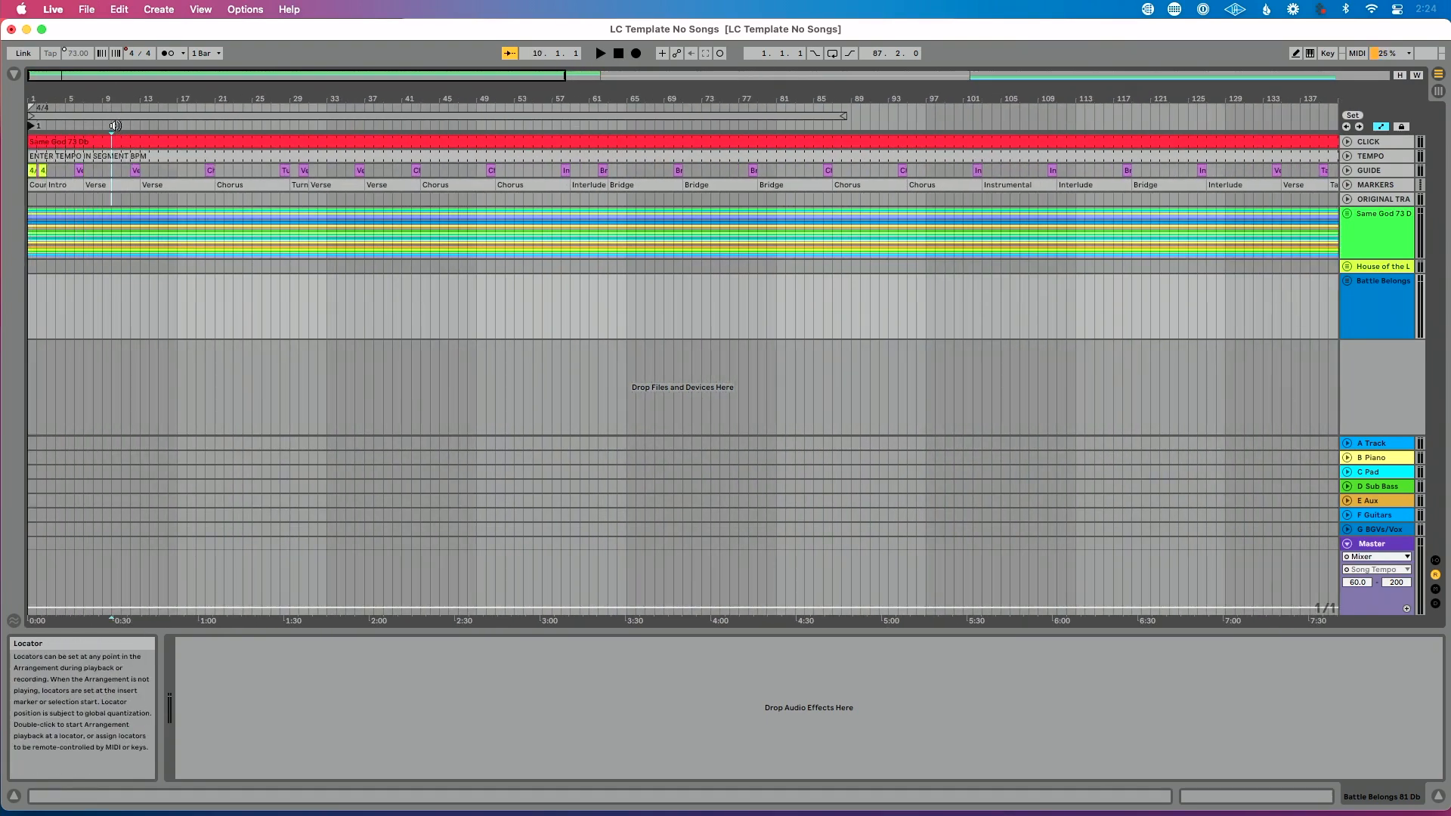
Zoom out to the full three-song arrangement and jump to locator 1 at bar 1.
left_click(1392, 52)
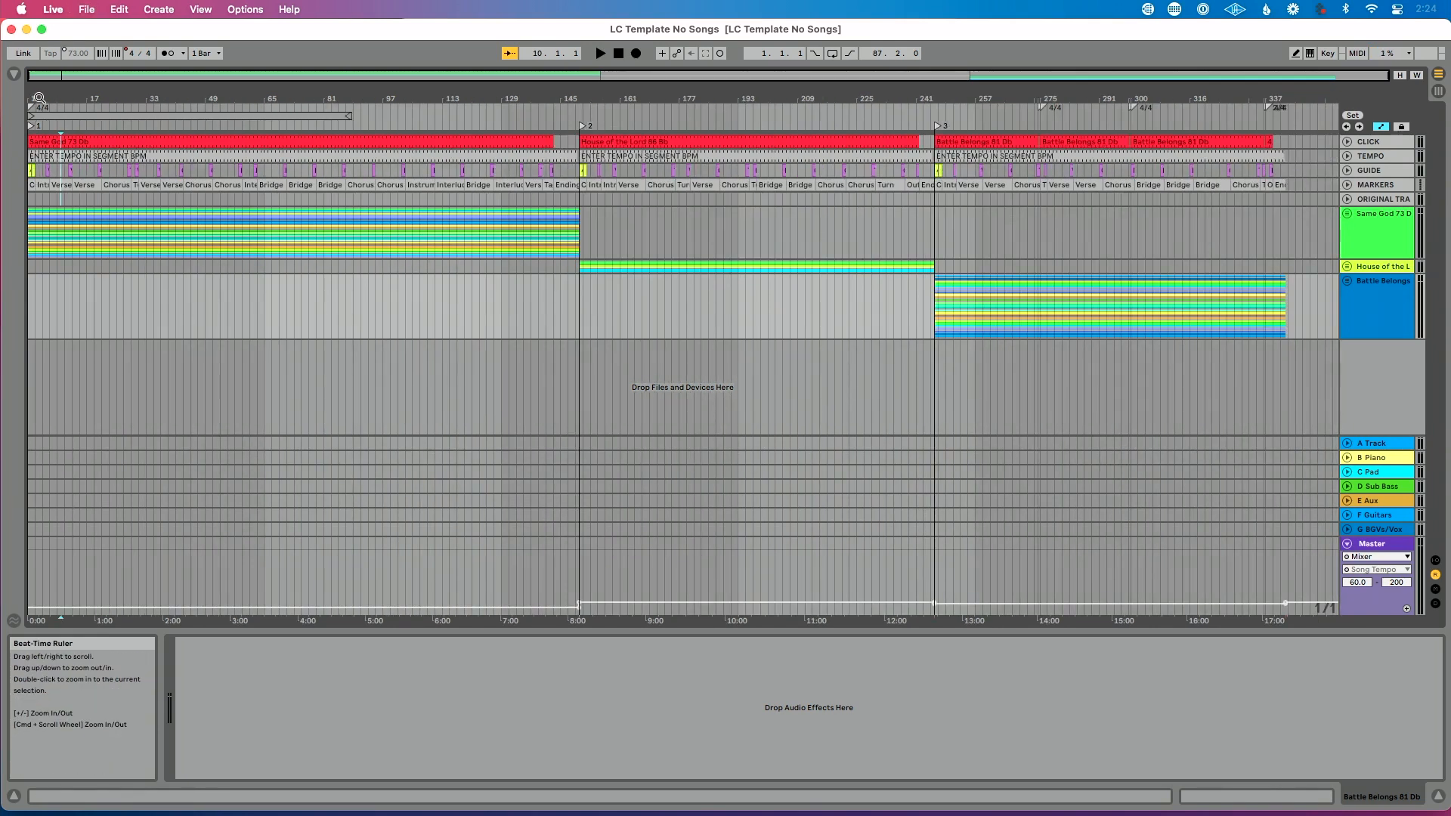
mouse_move(59, 136)
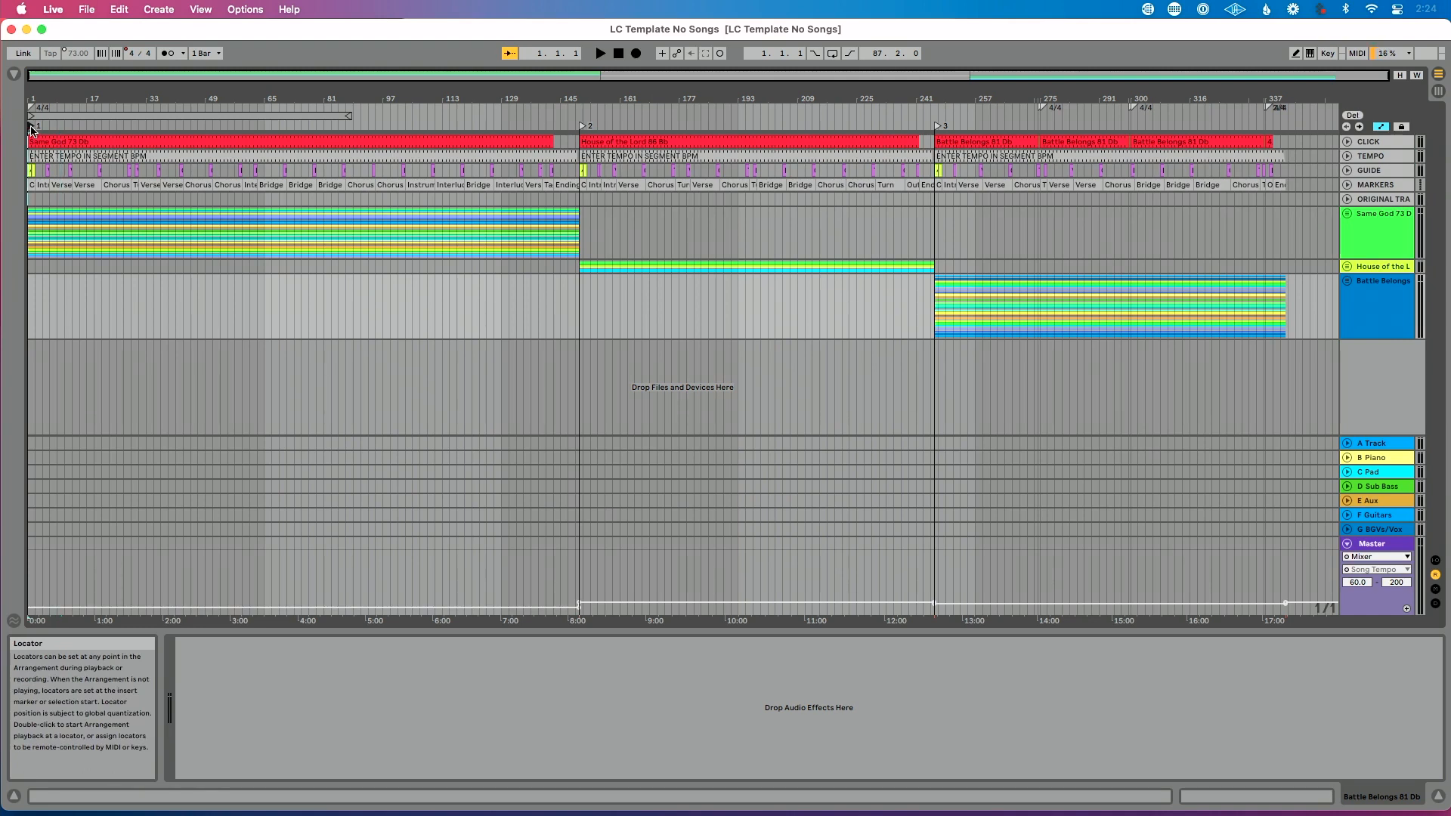
left_click(110, 142)
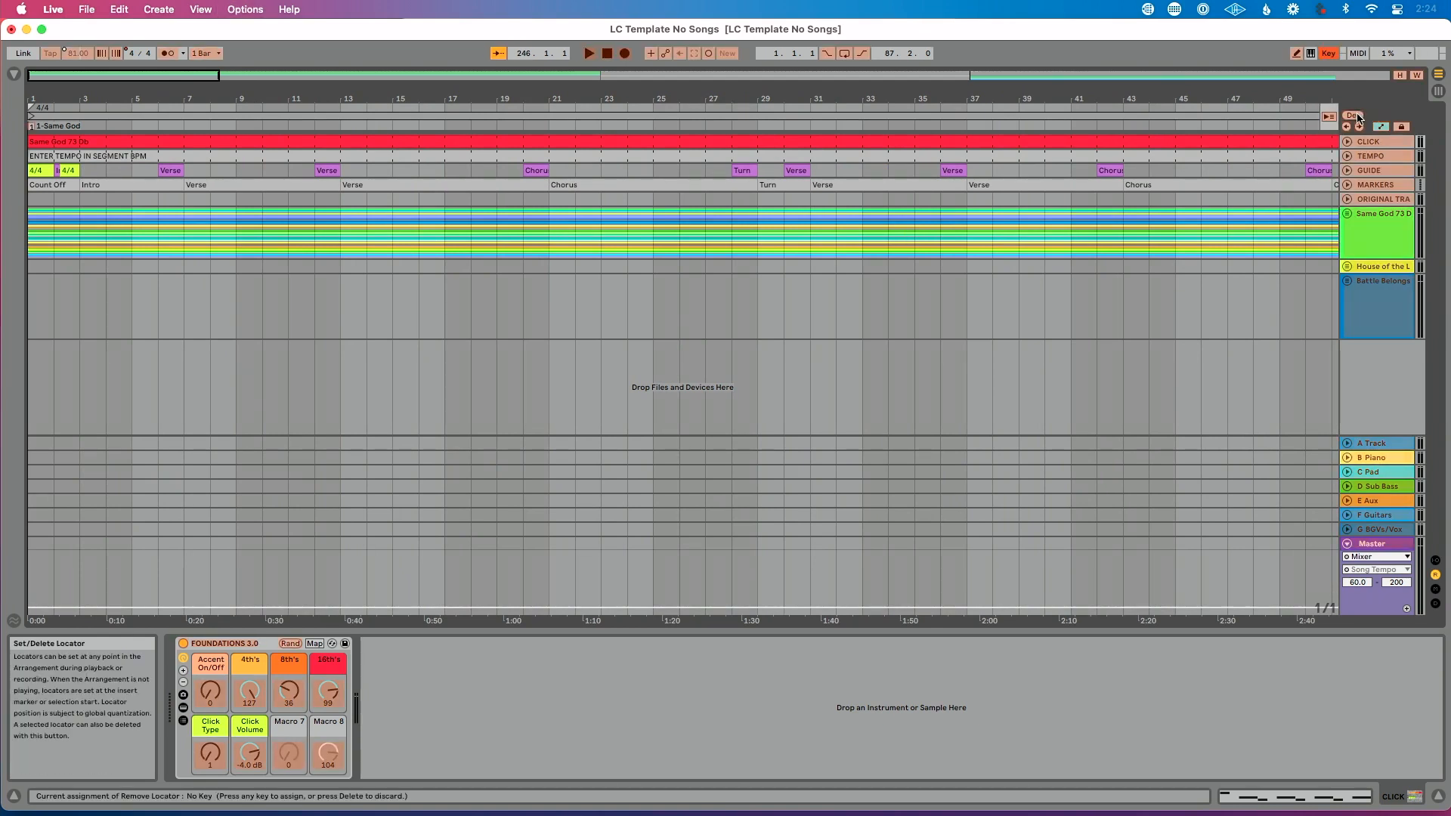
Set section locators for Same God's Count Off, Intro, Verse, Chorus and Turn.
key("a")
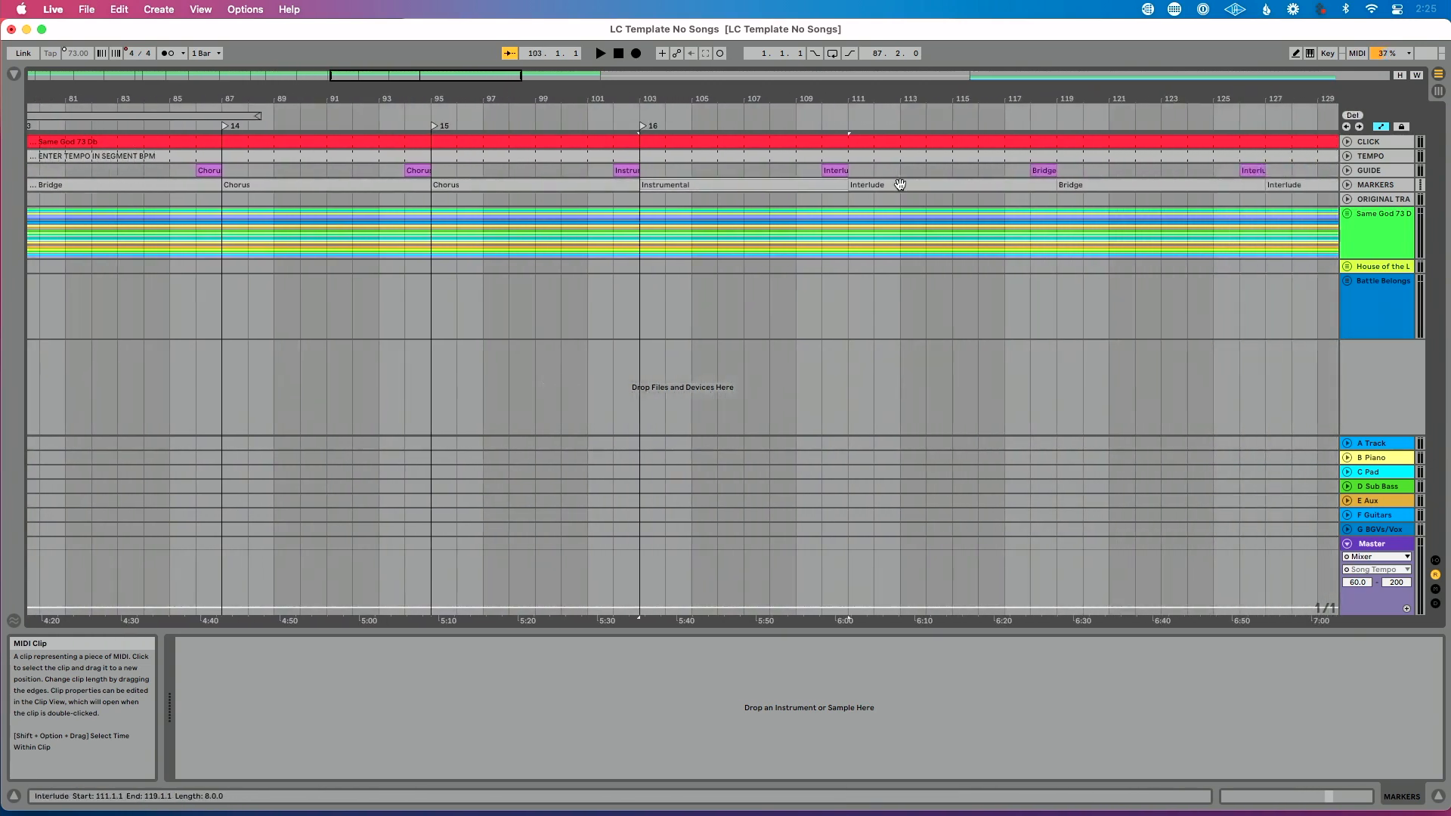
Set locators for Same God's Bridge, Chorus, Instrumental and Interlude sections.
scroll("right", 3)
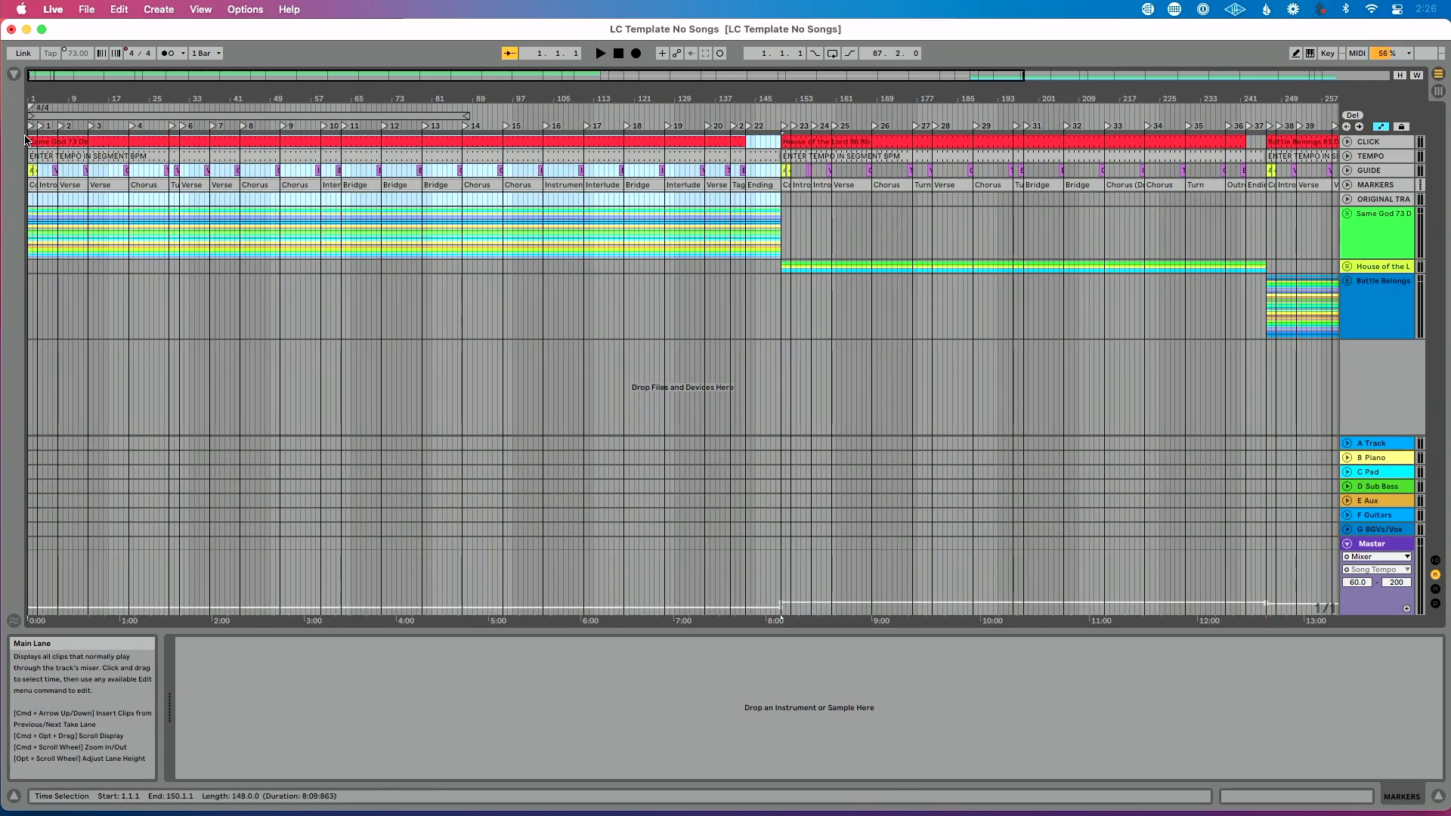
Color the clips: Same God pink, House of the Lord yellow, Battle Belongs magenta.
right_click(25, 139)
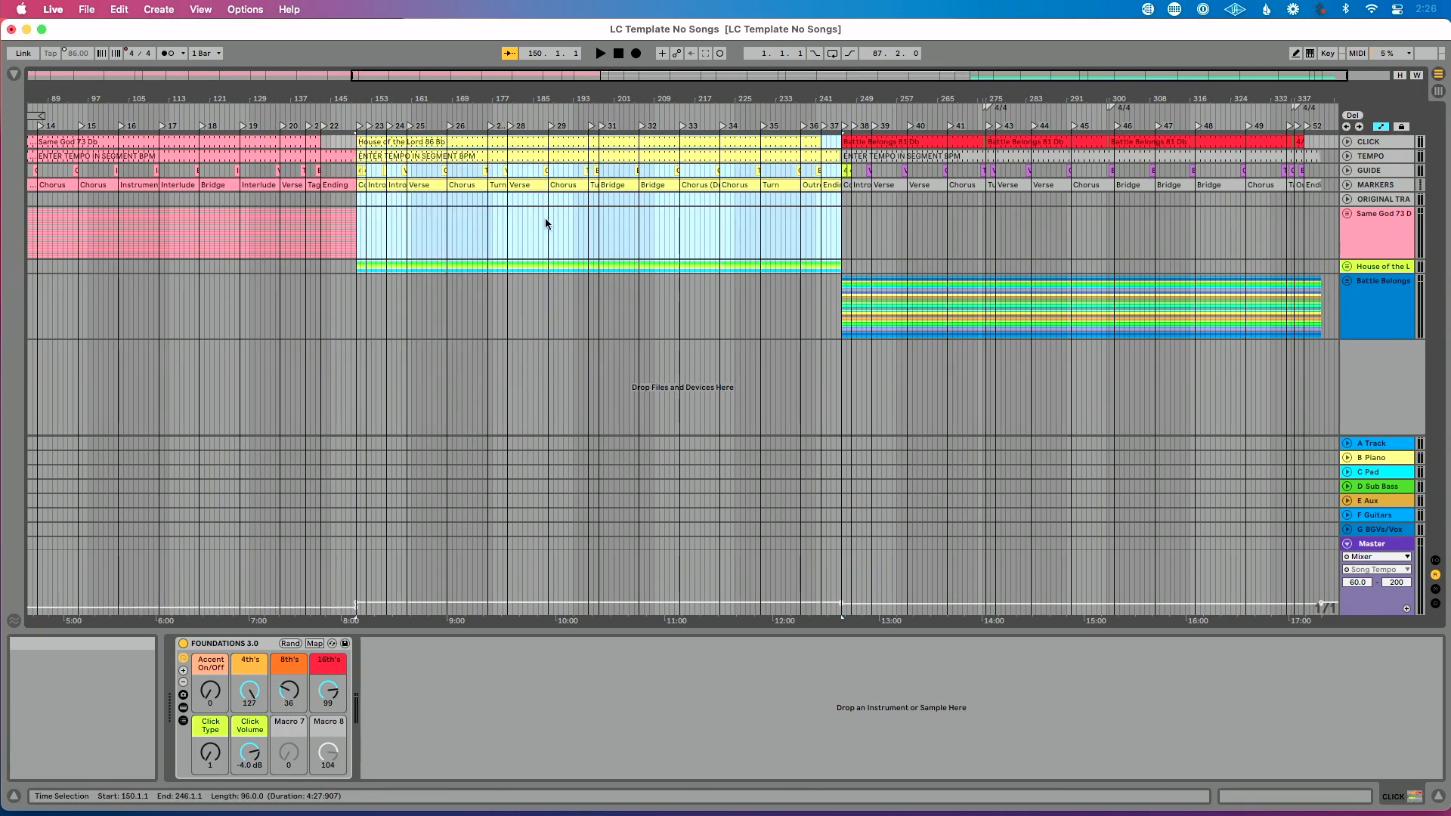
right_click(1381, 266)
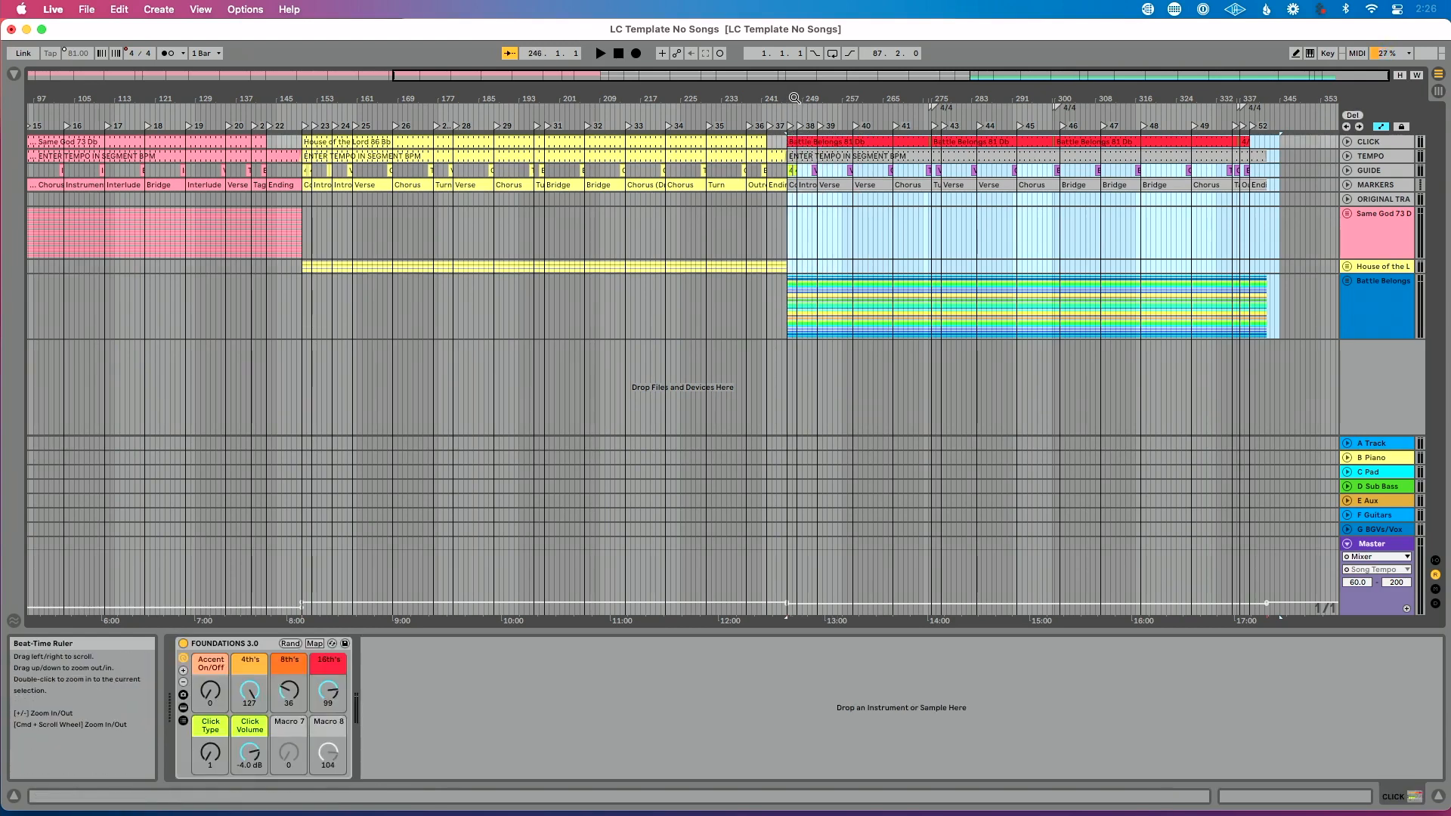
right_click(782, 153)
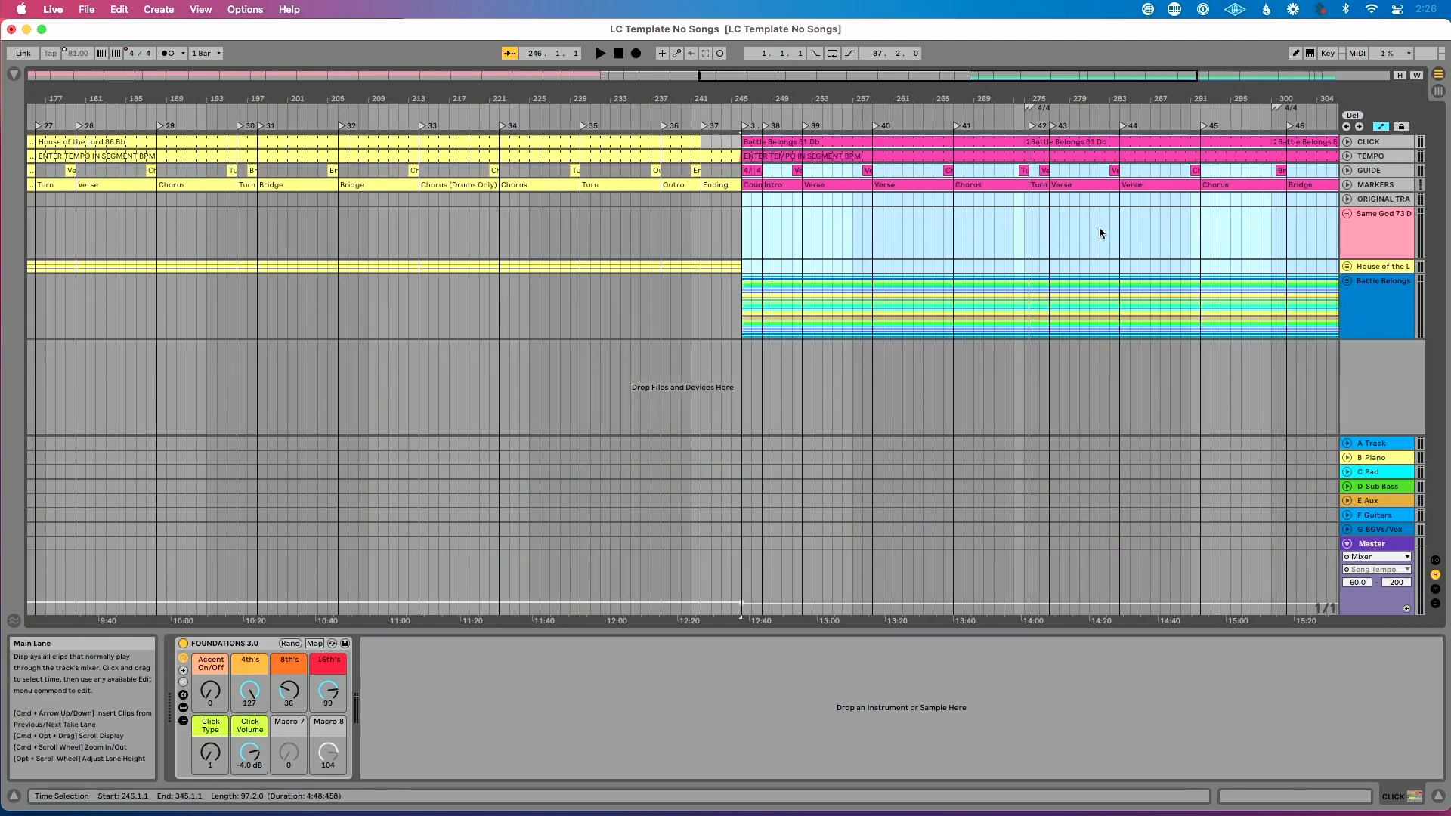
right_click(1378, 281)
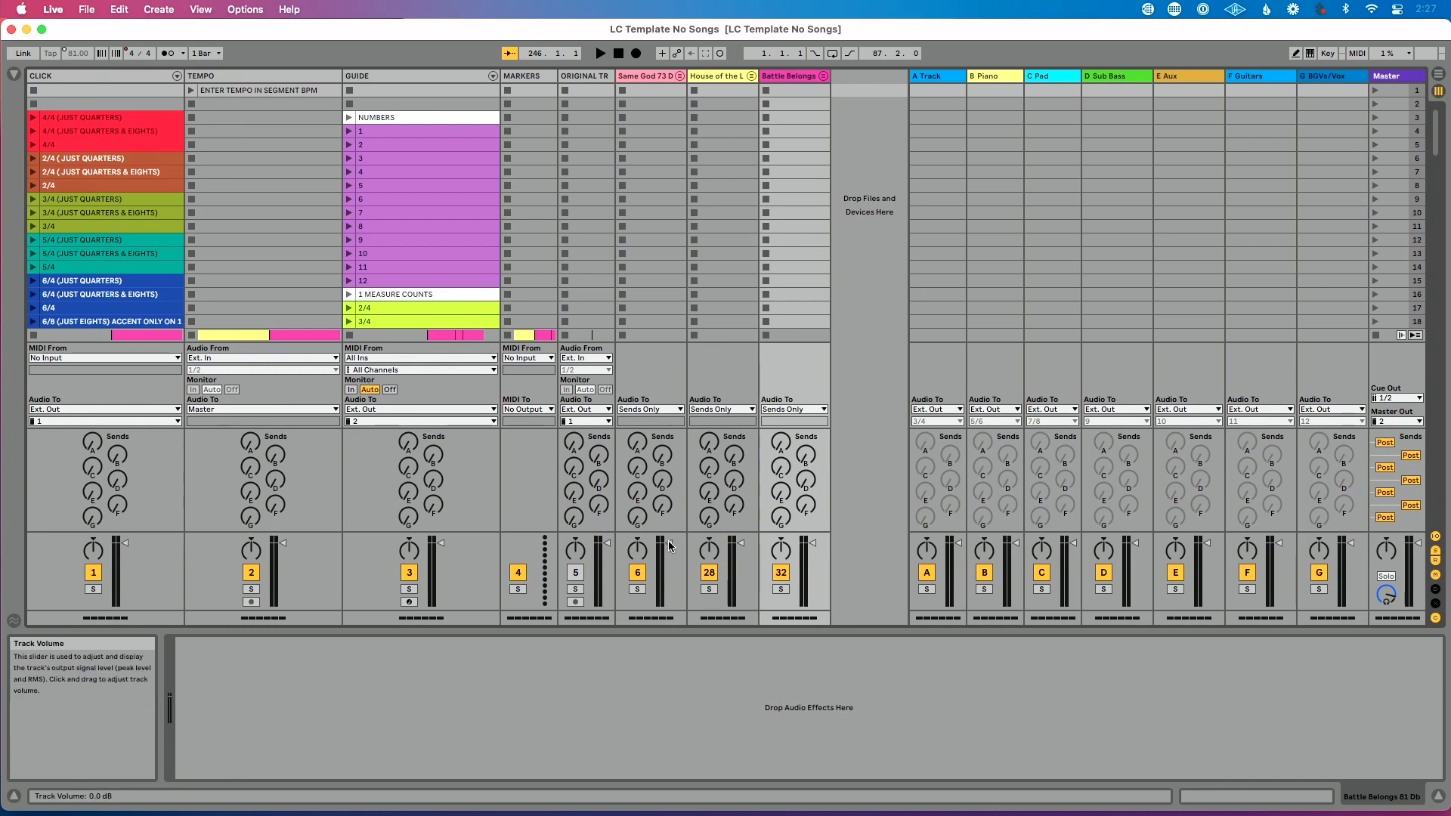
left_click_drag(670, 541, 669, 546)
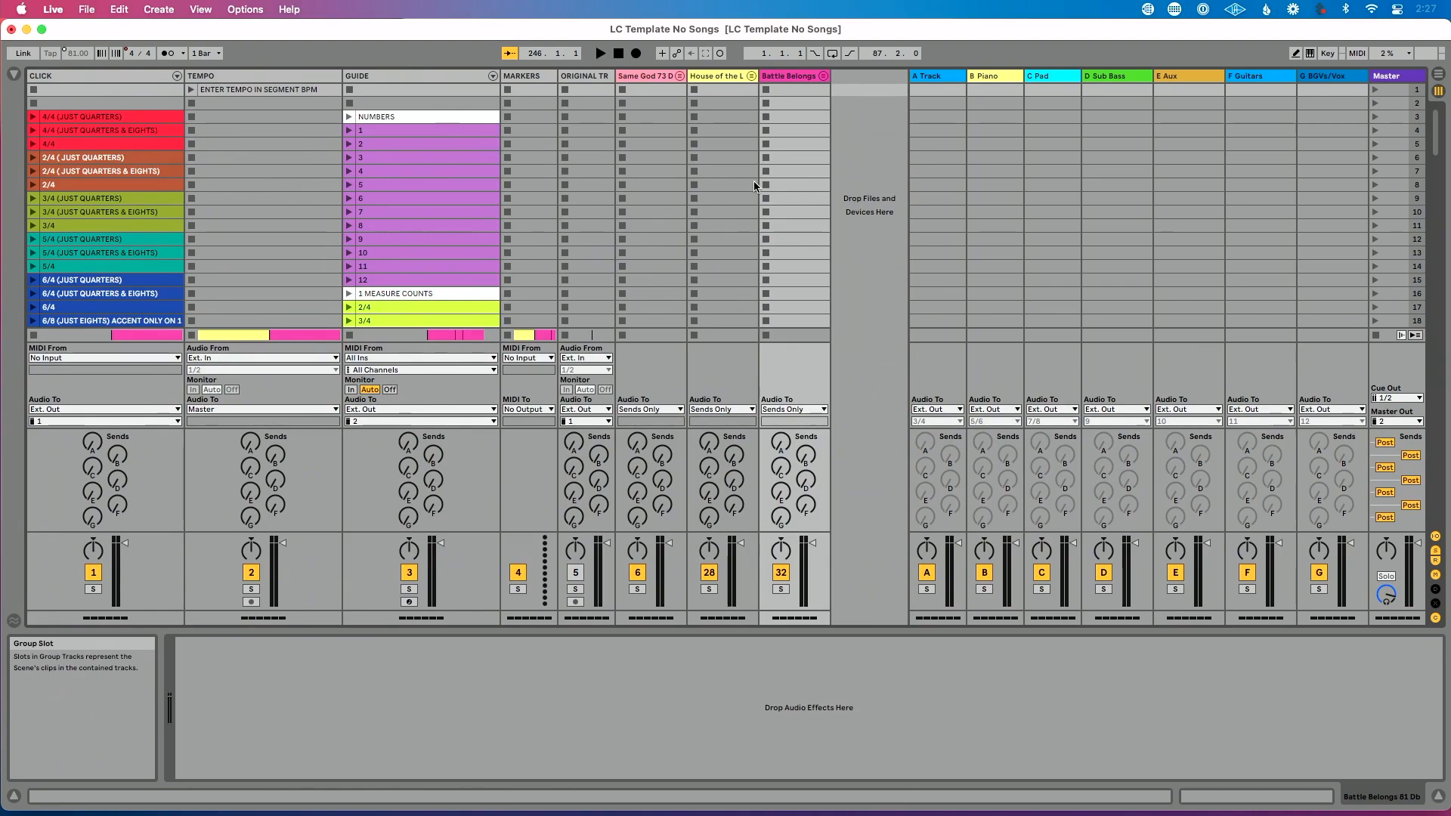
mouse_move(1049, 257)
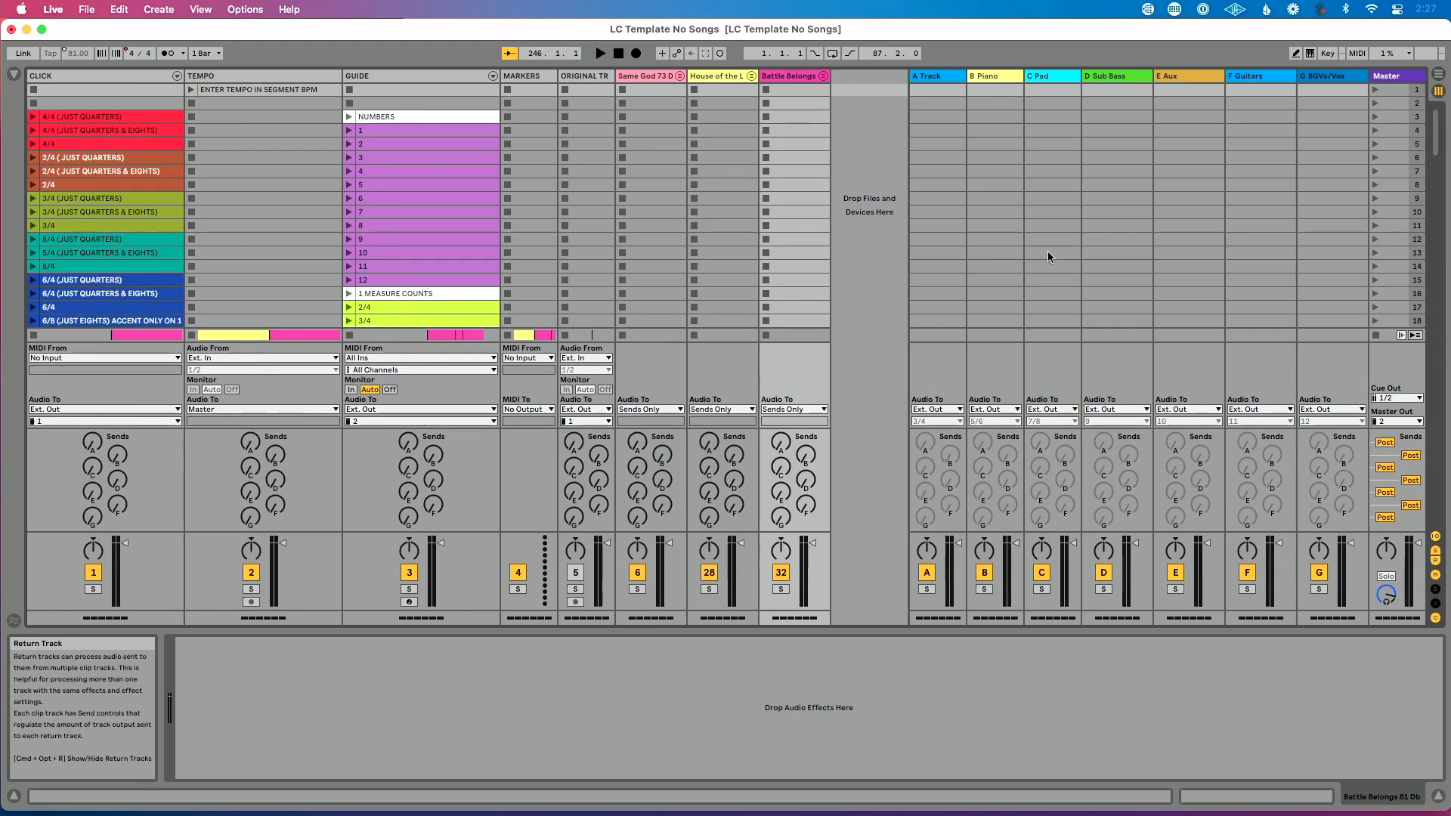
mouse_move(949, 103)
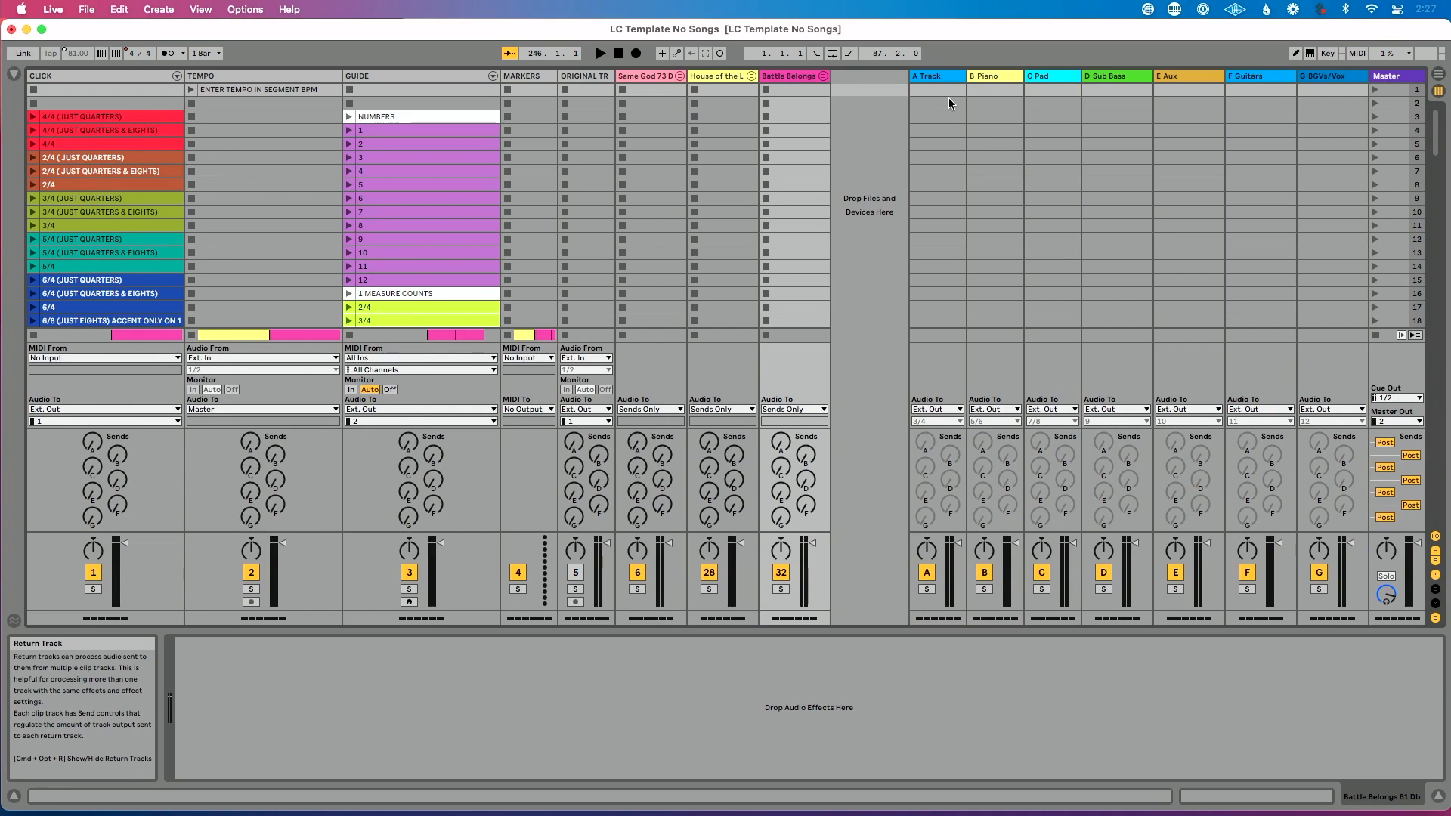
left_click(927, 76)
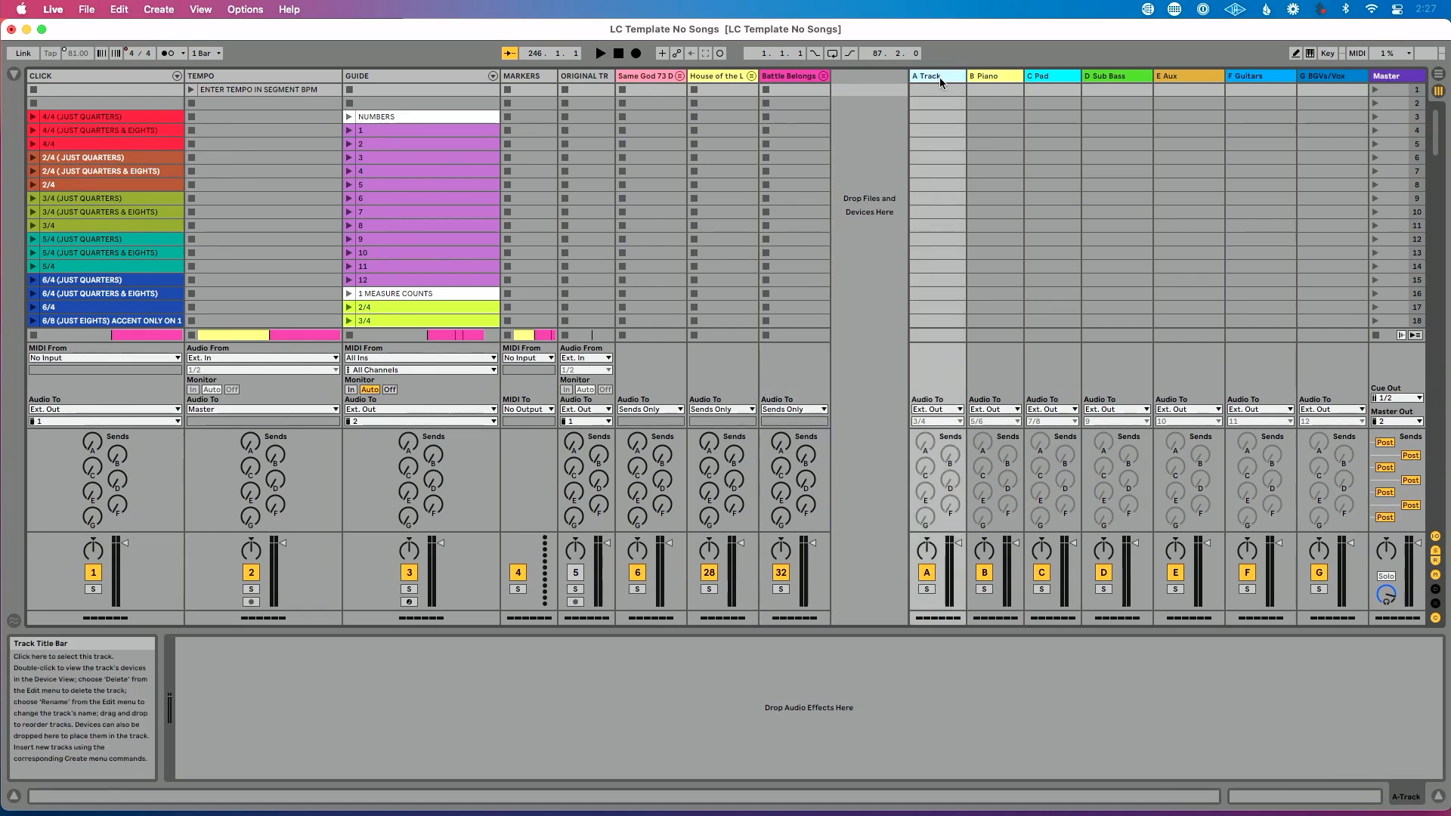